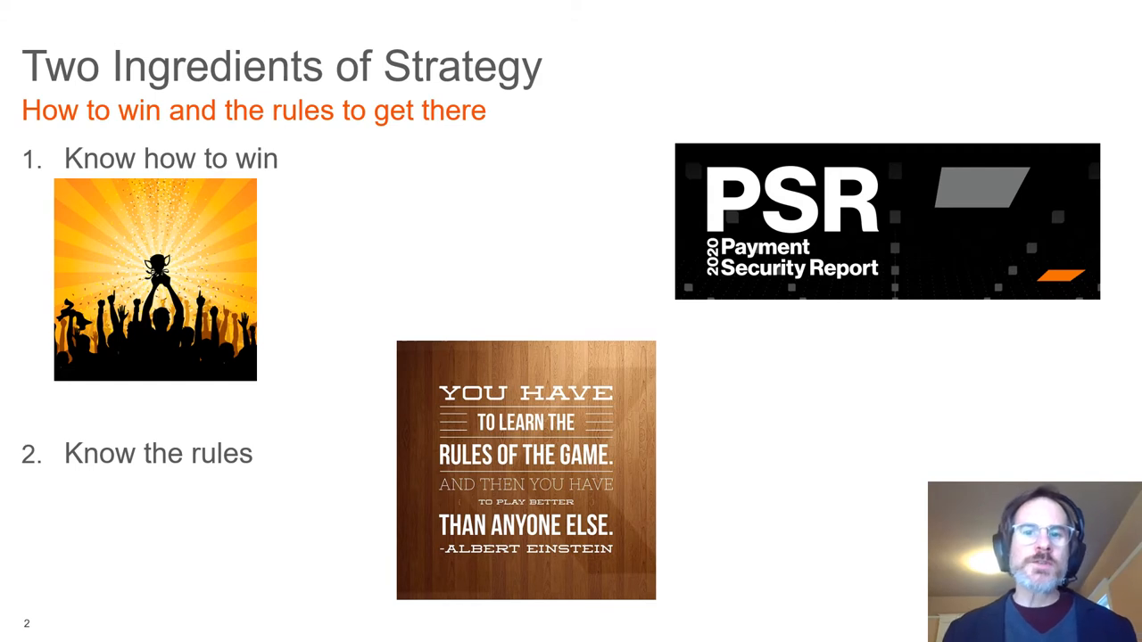
Step: Advance the slideshow to slide 3, Know How to Win
key("right")
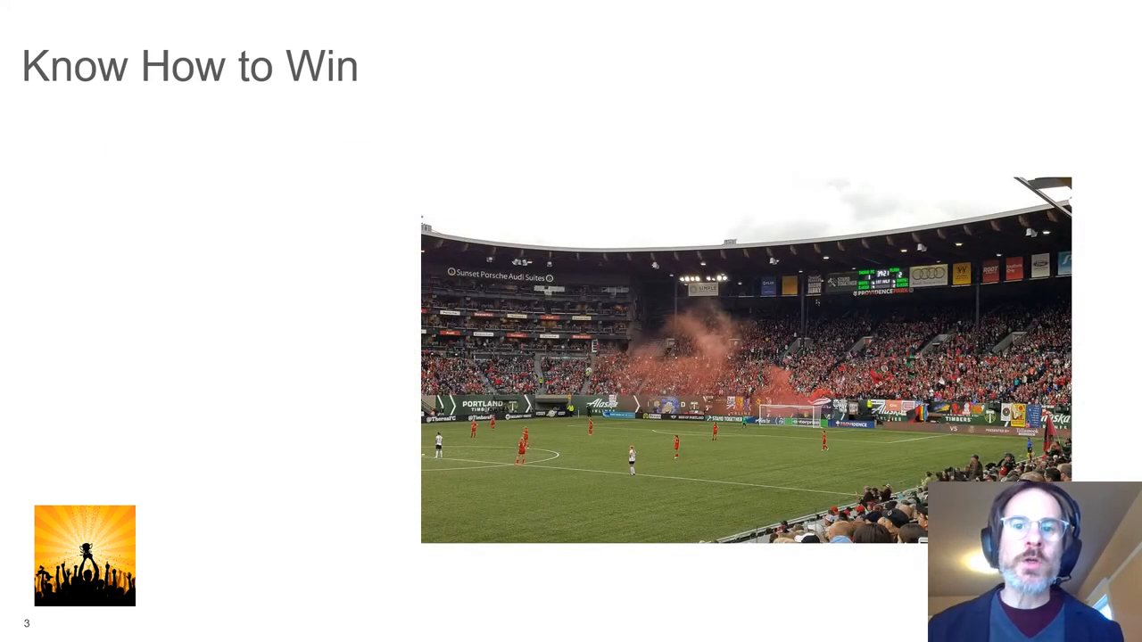
Step: Advance to slide 4, Define Your Victory Conditions
key("right")
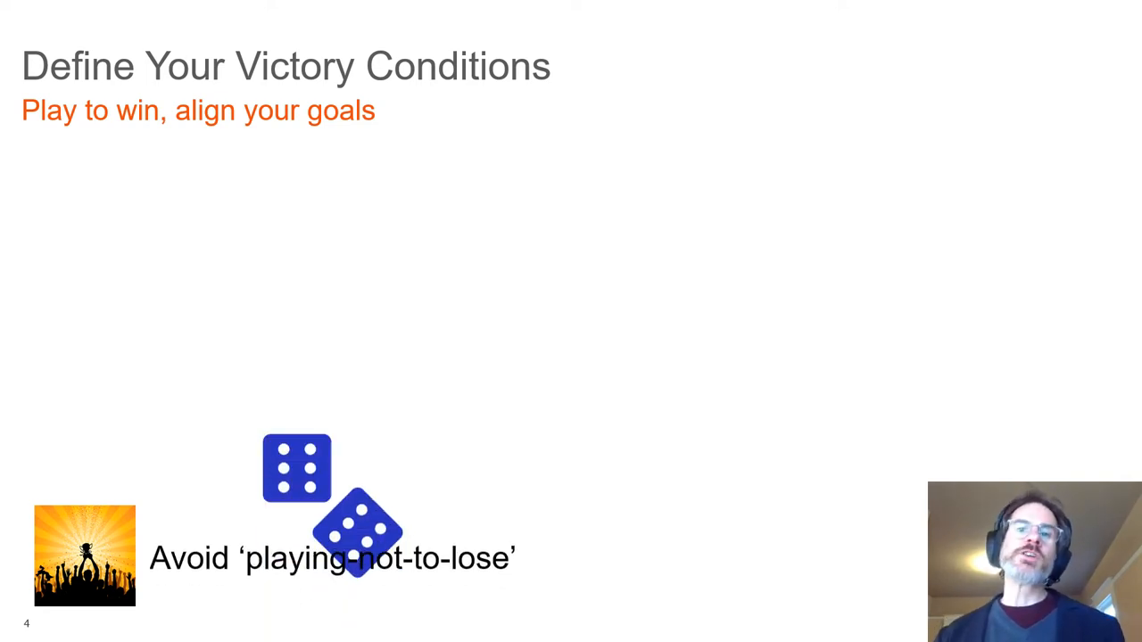
Step: Advance to slide 5, Know the Rules, subtitled 'Rules are just constraints'
key("Right")
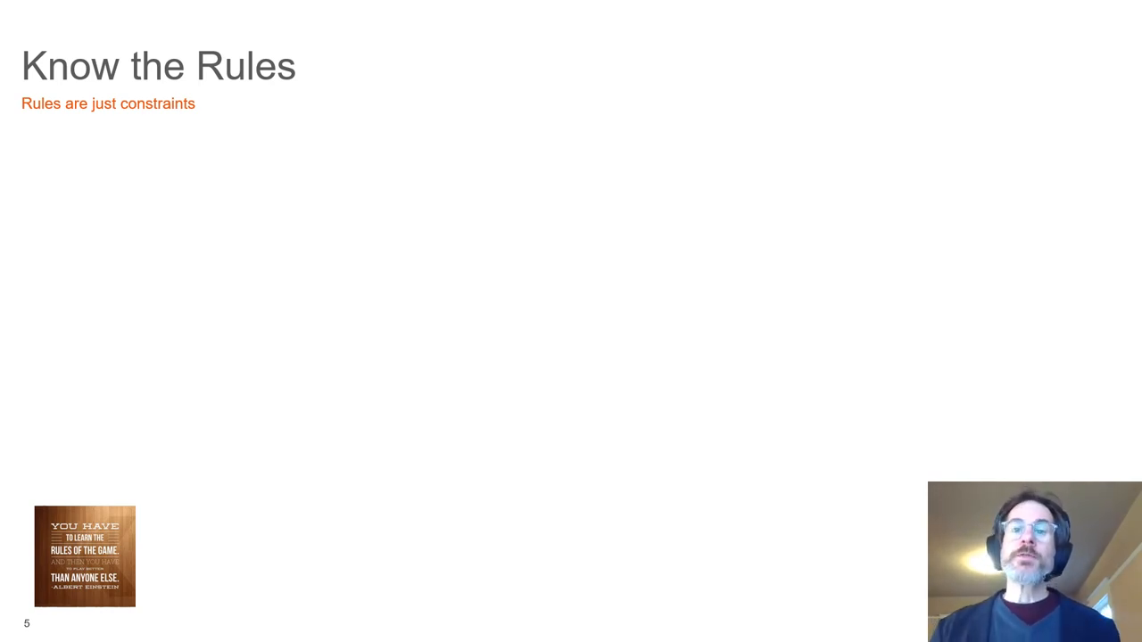